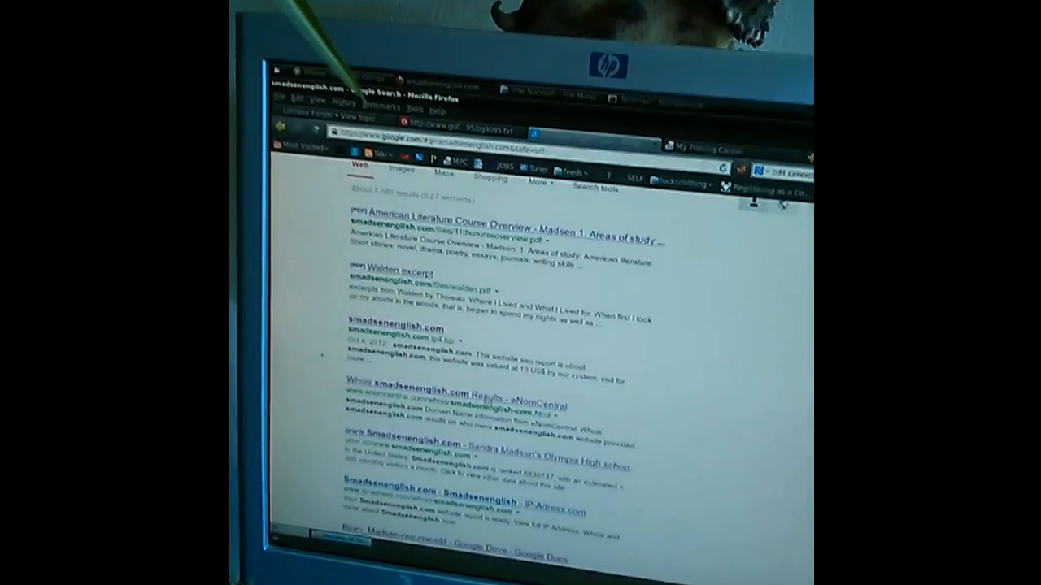
pyautogui.scroll(-3)
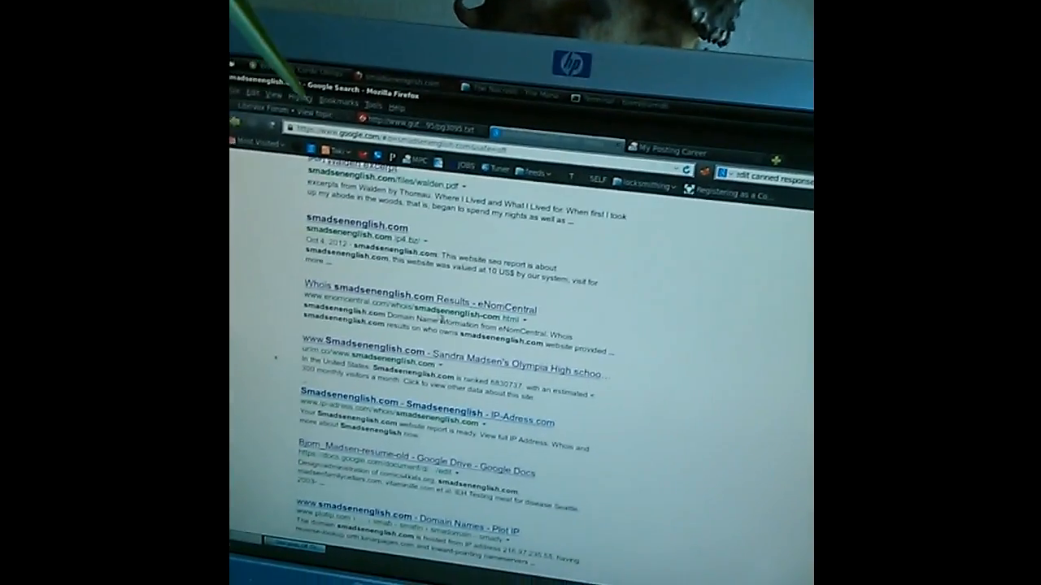
pyautogui.scroll(-3)
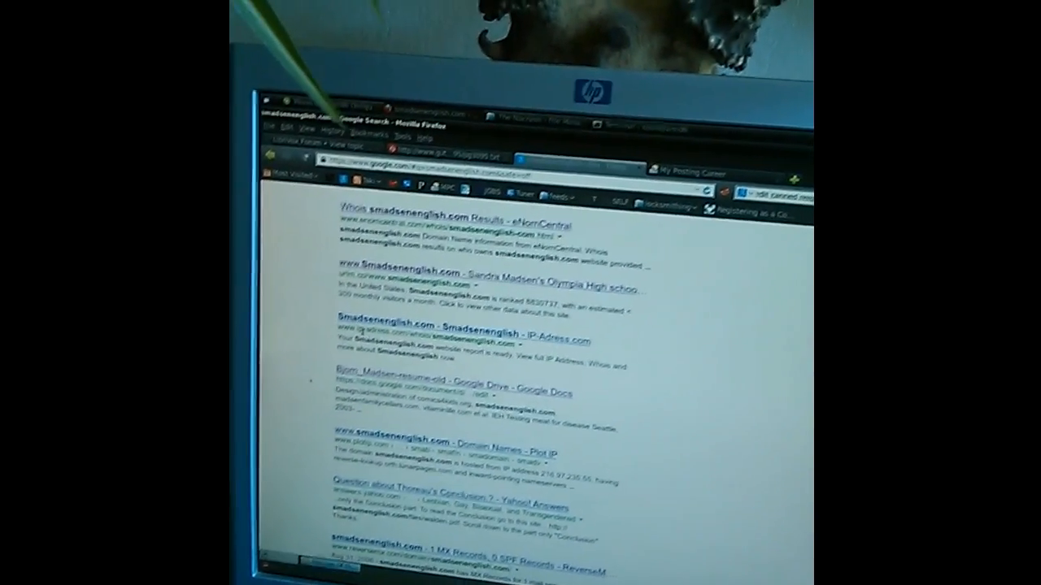